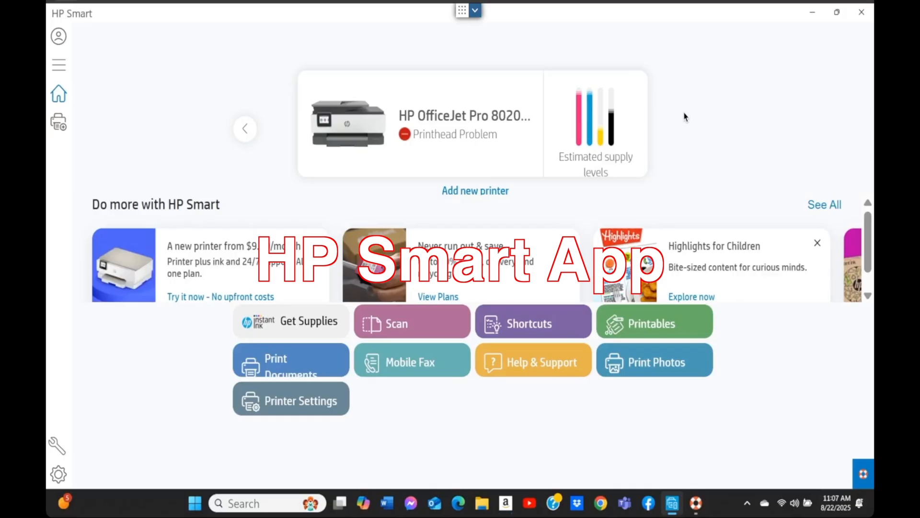
mouse_move(758, 347)
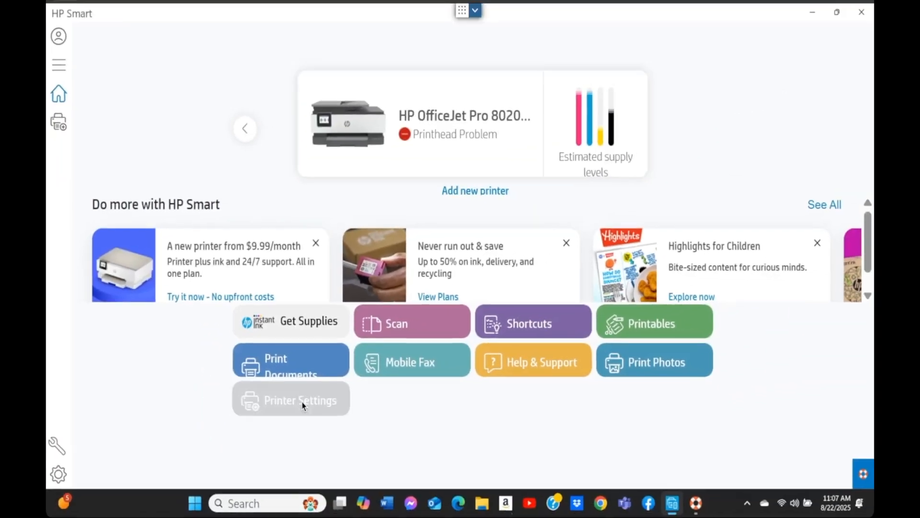
Open the OfficeJet Pro 8020's Print Quality Toolbox from Printer Settings Tools, under Utilities
click(300, 400)
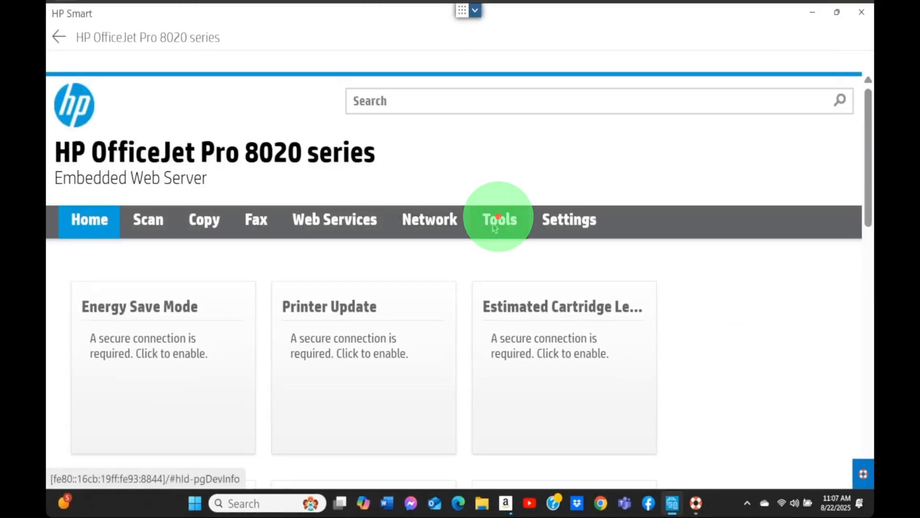
click(499, 220)
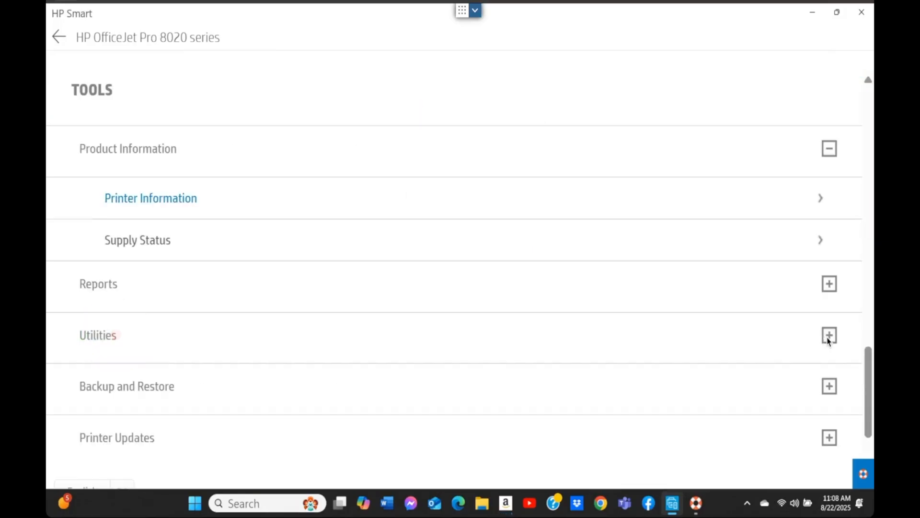
click(830, 335)
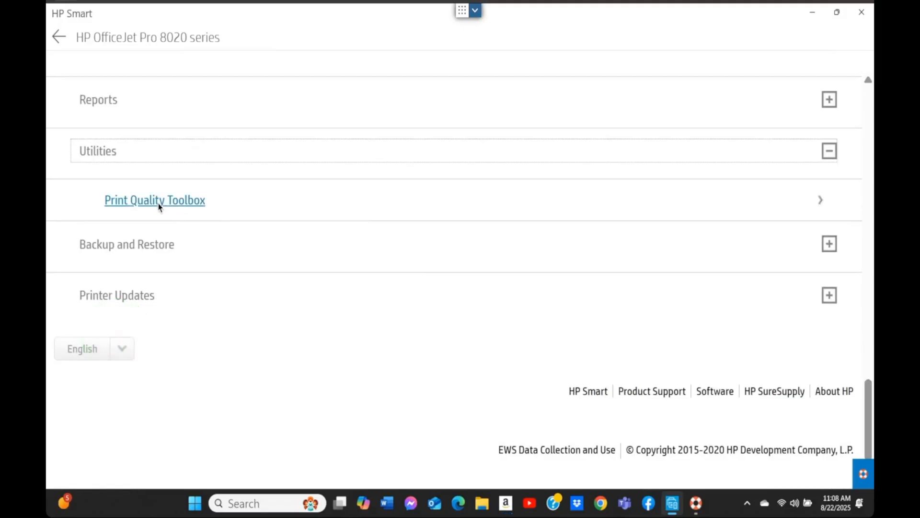
click(155, 200)
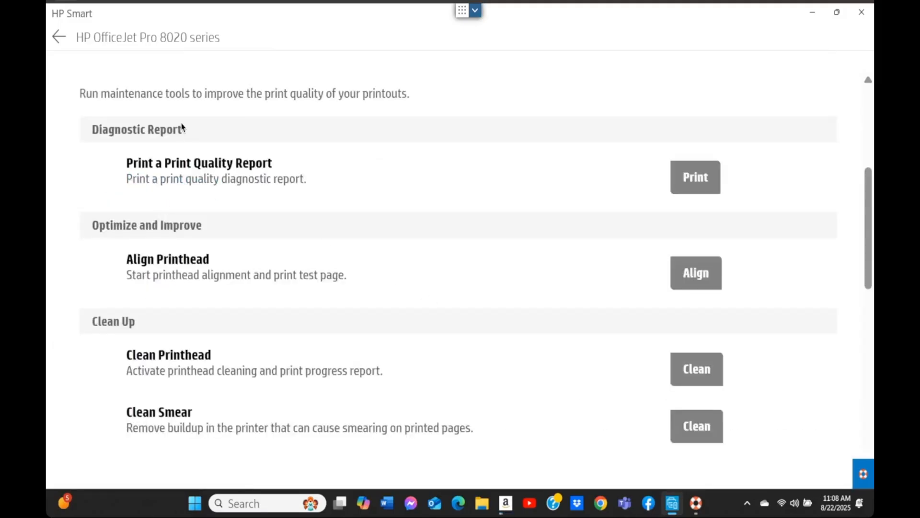
mouse_move(221, 249)
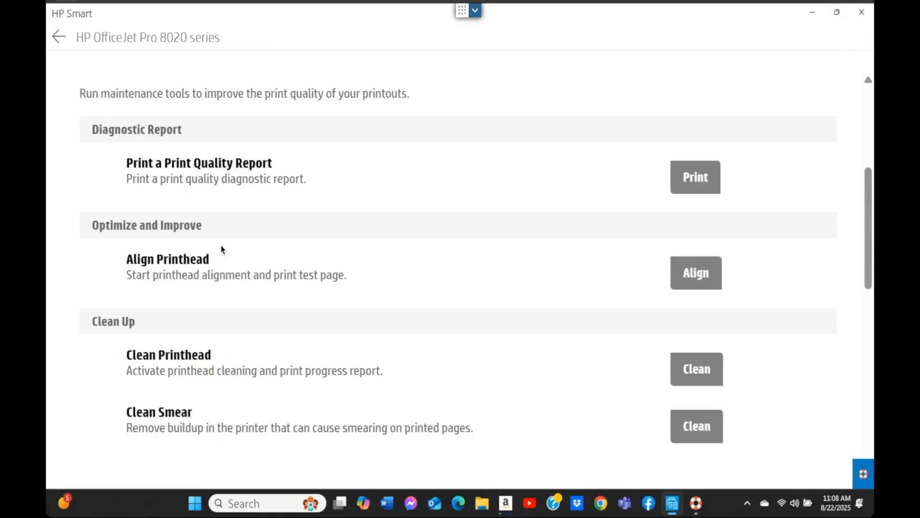
mouse_move(215, 371)
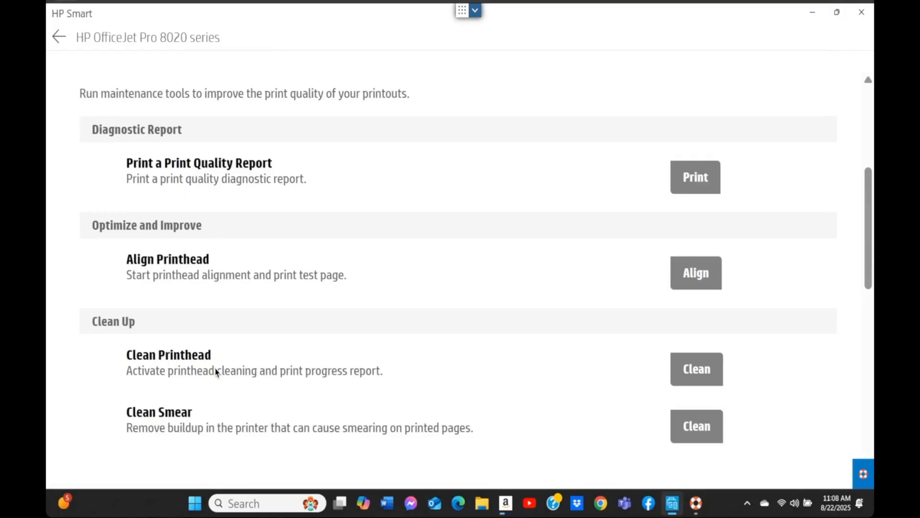
mouse_move(628, 380)
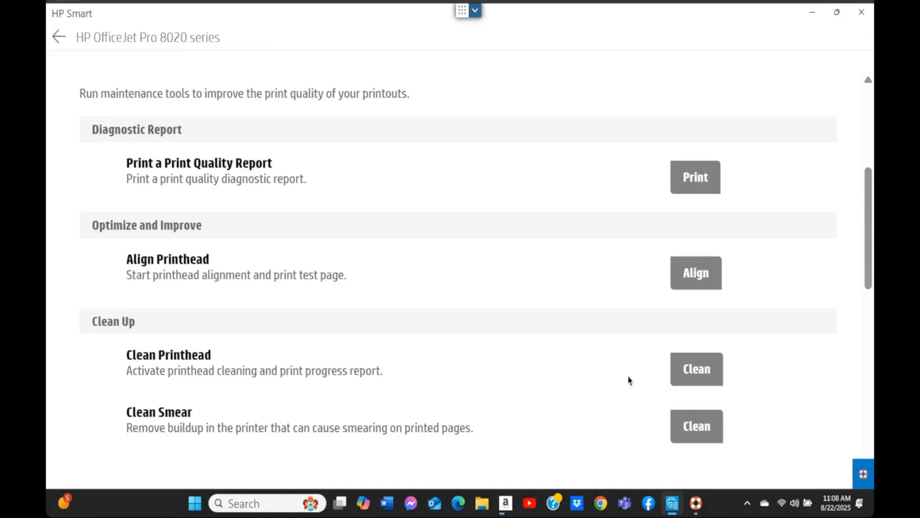
Start the Clean Printhead routine on the OfficeJet Pro 8020
click(697, 368)
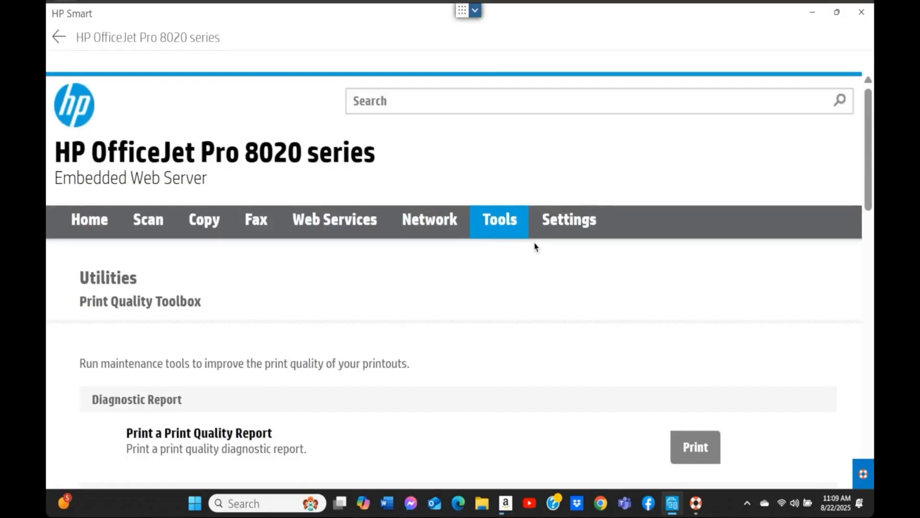
Open Firmware Updates under Printer Updates and run Check Now for newer firmware
click(498, 219)
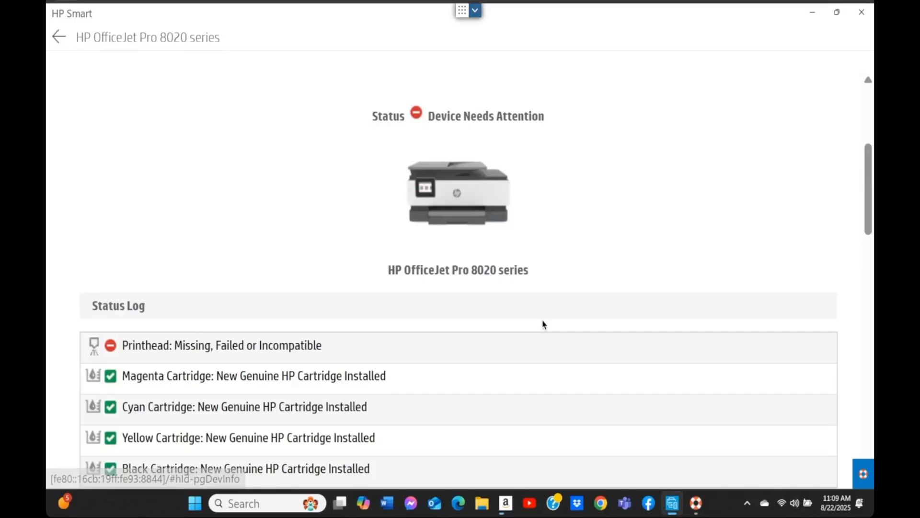
scroll(down, 3)
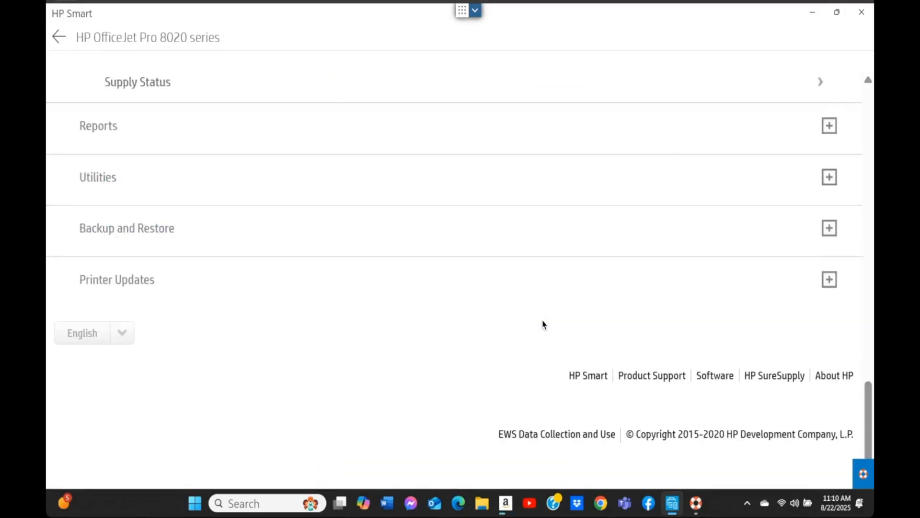
click(140, 279)
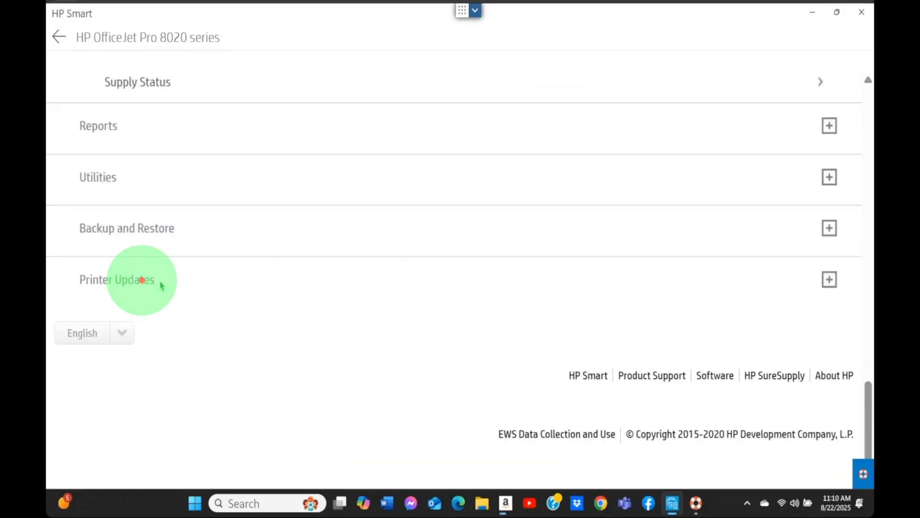
click(828, 280)
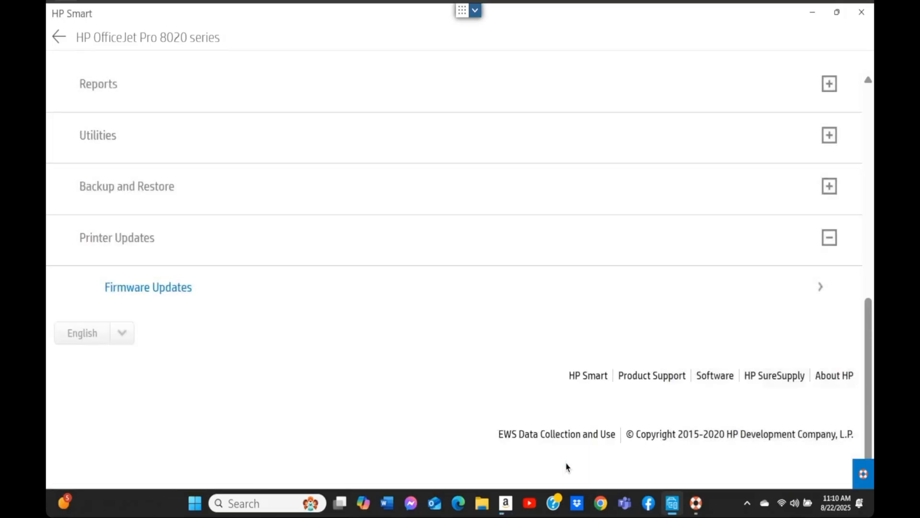
click(148, 287)
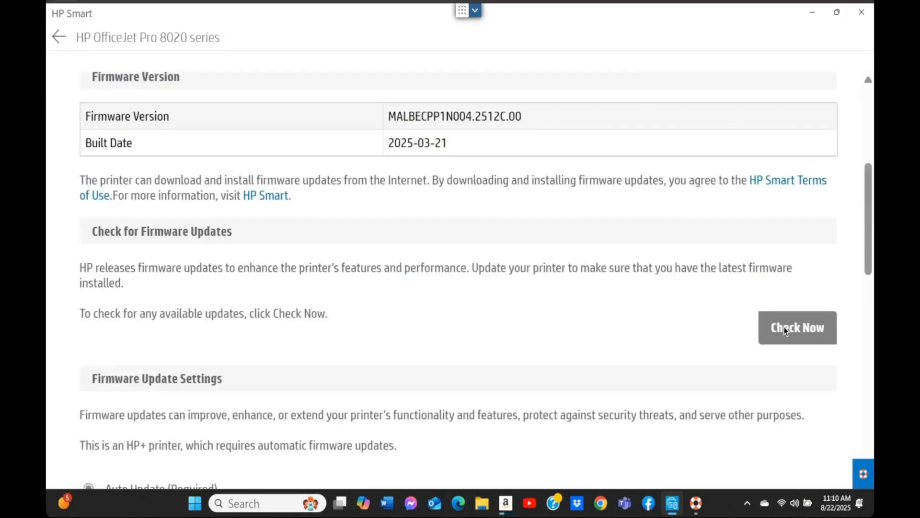
click(797, 327)
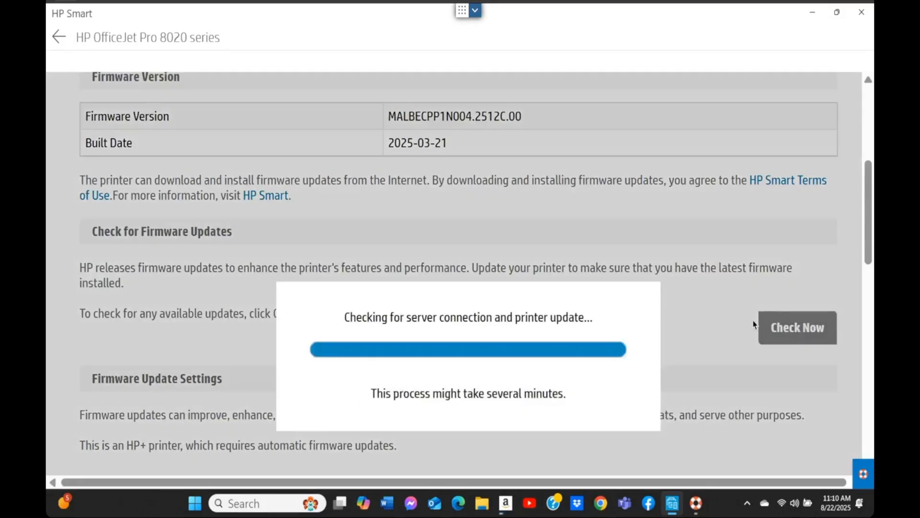
mouse_move(556, 326)
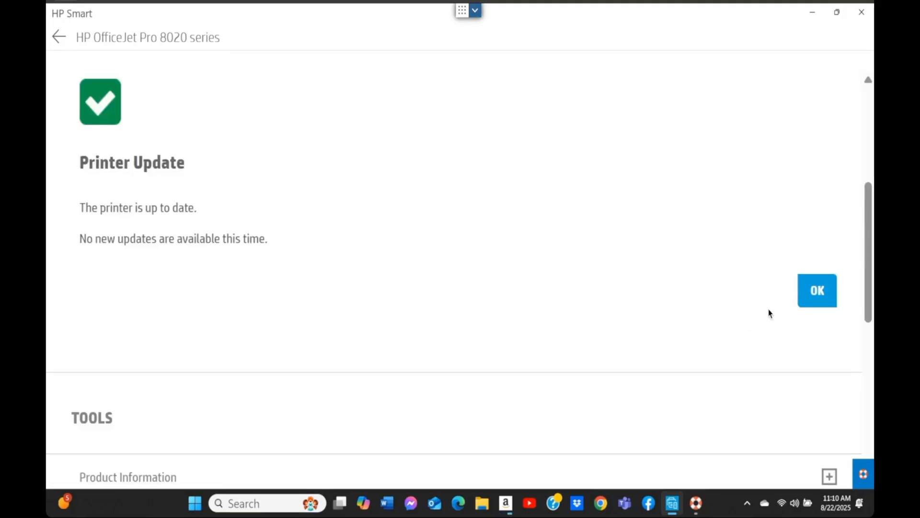
click(817, 290)
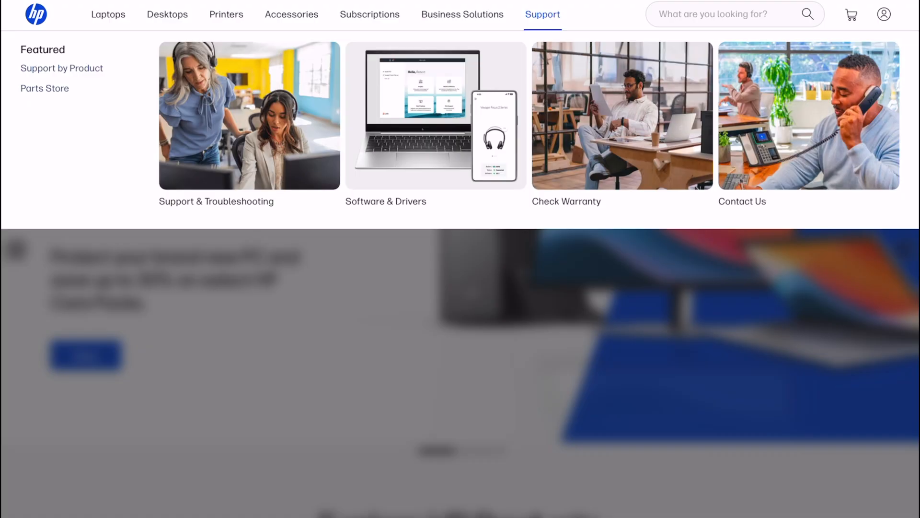
mouse_move(566, 201)
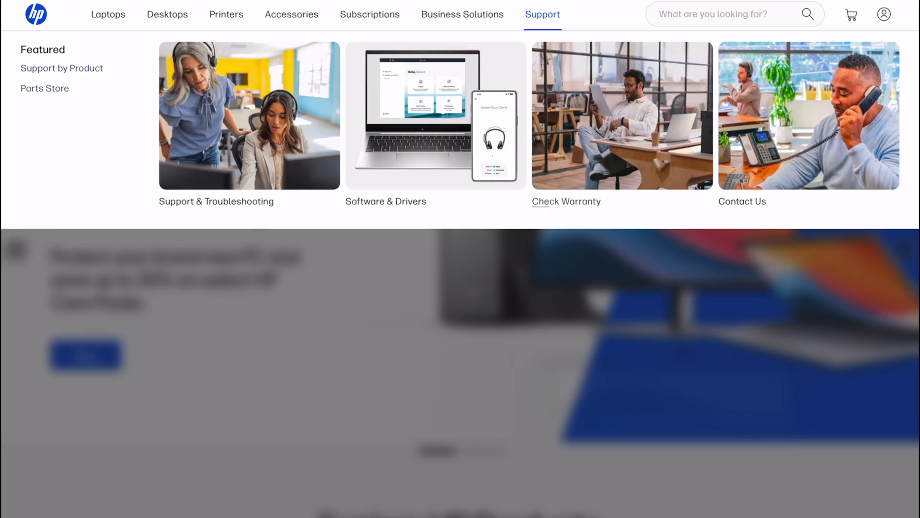
Open HP's Check Warranty page and begin entering the serial number 'Ch1'
click(566, 201)
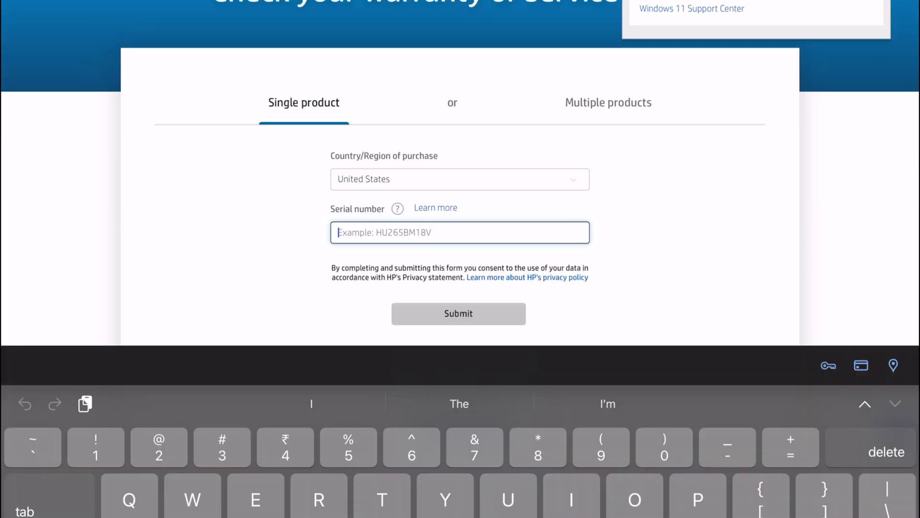
scroll(down, 3)
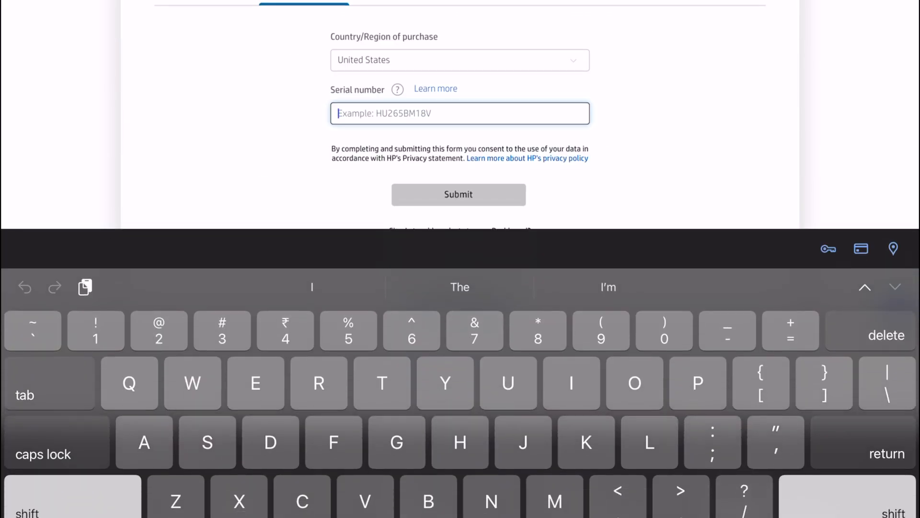
text(Ch1)
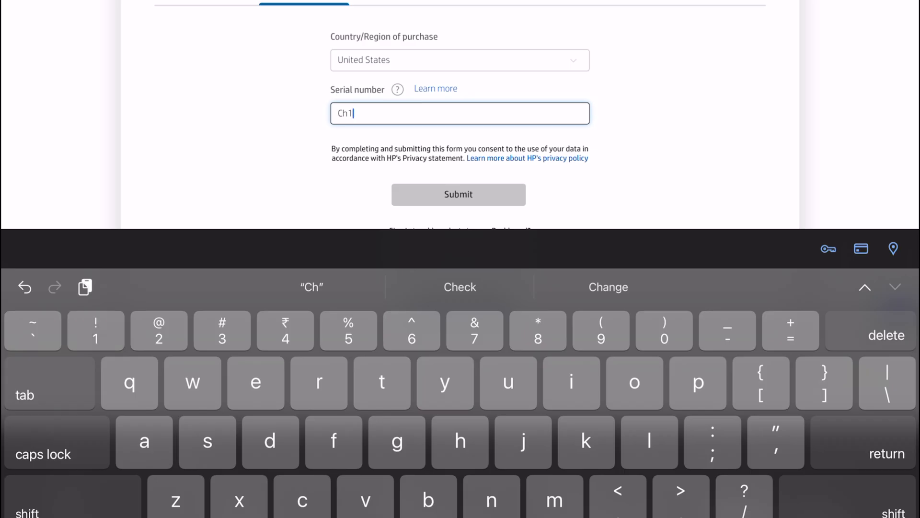